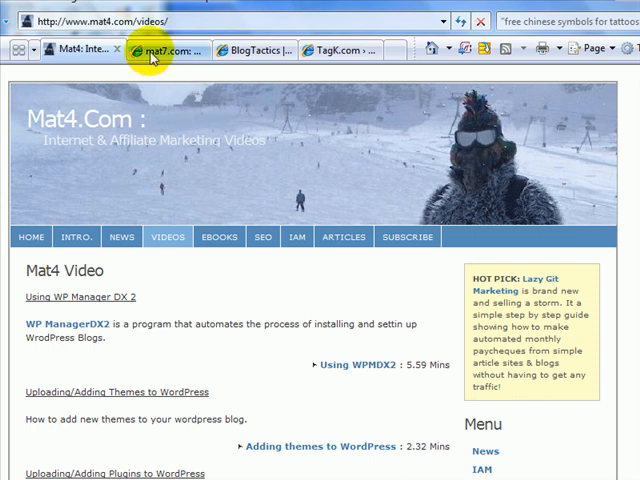
pyautogui.moveTo(150, 50)
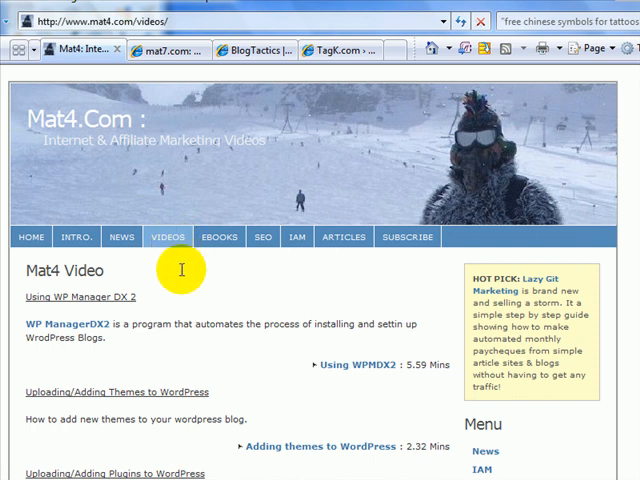
pyautogui.moveTo(168, 278)
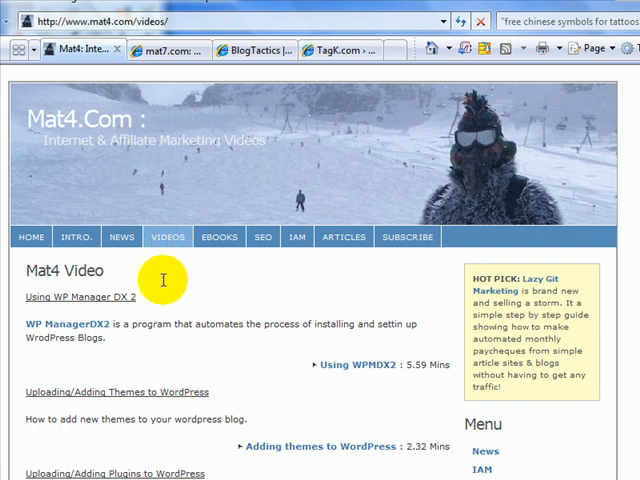
pyautogui.moveTo(160, 283)
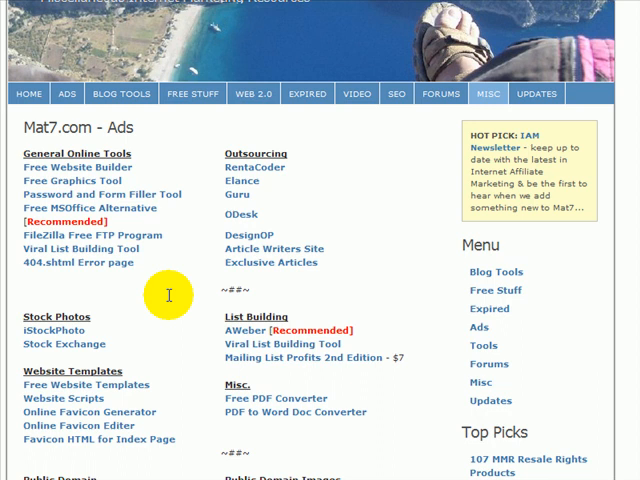
# - Scroll the Mat7.com Ads page down to the Online Favicon Generator links
pyautogui.scroll(-3)
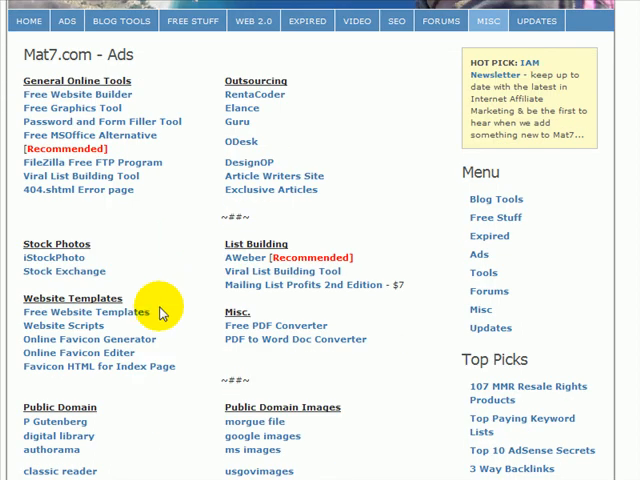
pyautogui.moveTo(130, 345)
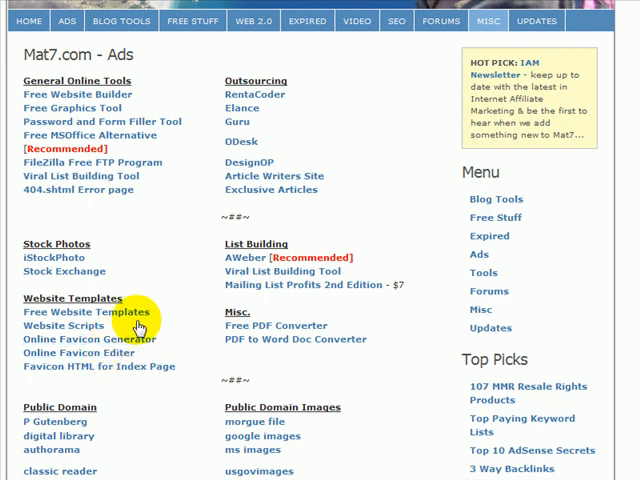
pyautogui.moveTo(175, 298)
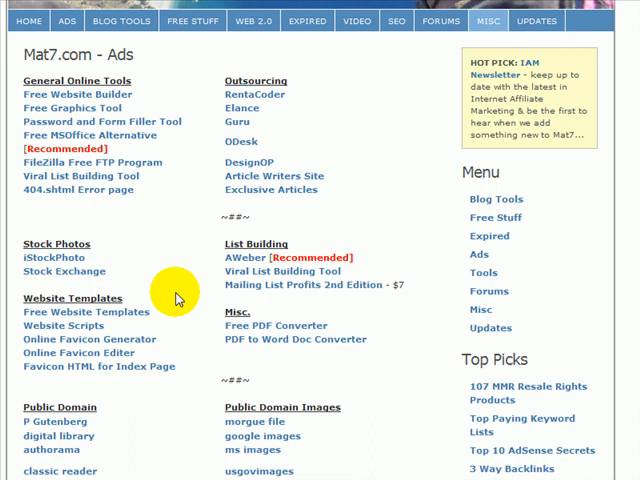
pyautogui.scroll(-3)
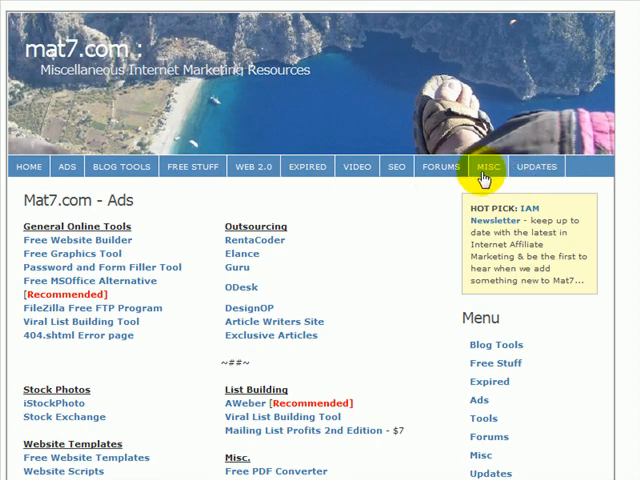
pyautogui.scroll(-3)
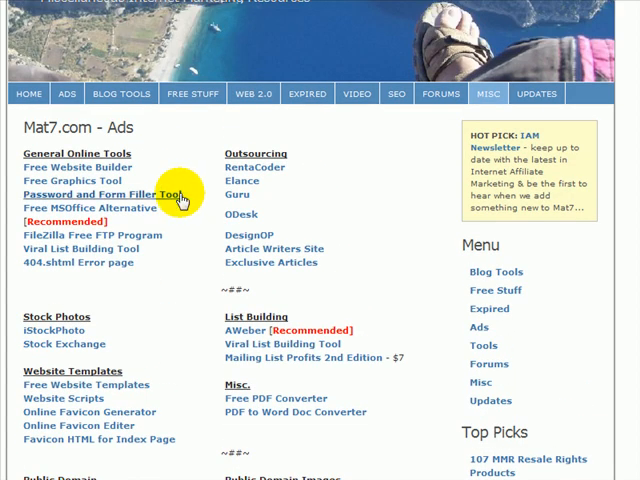
pyautogui.moveTo(95, 180)
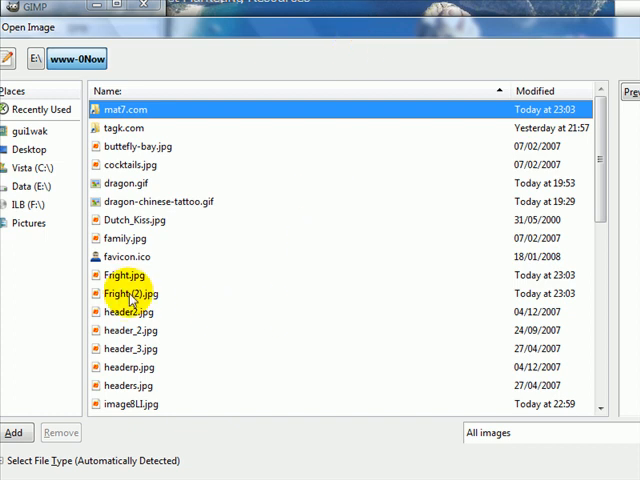
# - Open Fright (2).jpg and drag a rectangle selection around the eye
pyautogui.click(130, 293)
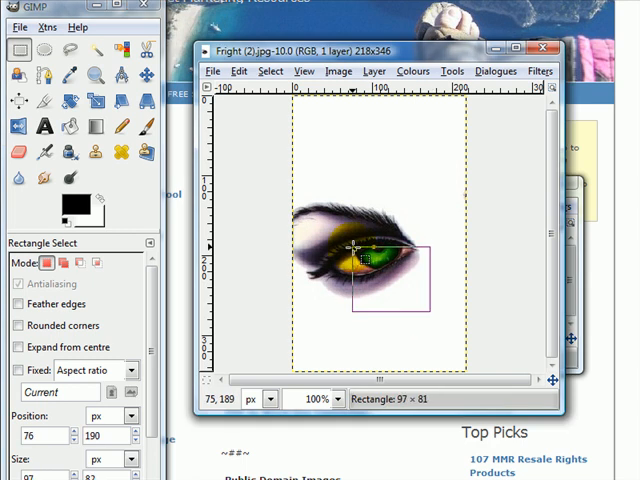
pyautogui.moveTo(360, 245); pyautogui.dragTo(405, 318)
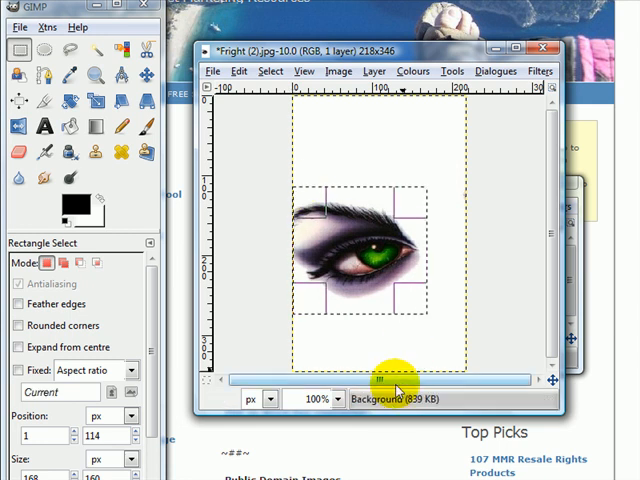
# - Drag the selection's top edge upward until the Size reads 165 × 165 pixels
pyautogui.click(430, 320)
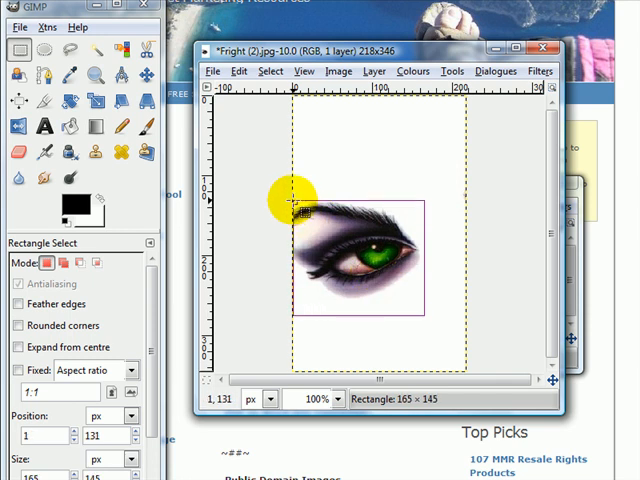
pyautogui.moveTo(305, 205); pyautogui.dragTo(305, 198)
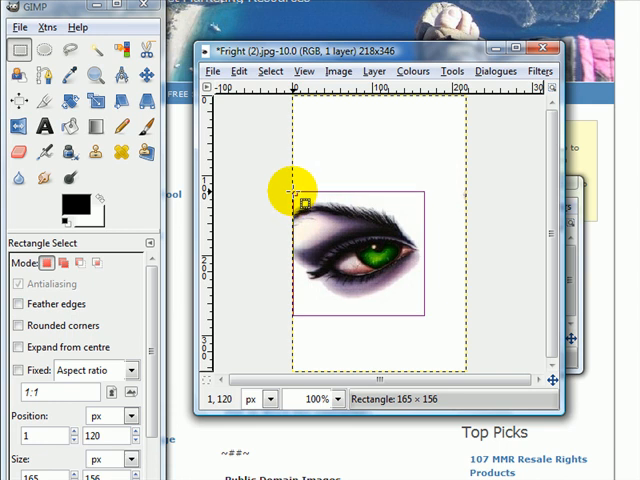
pyautogui.moveTo(305, 197); pyautogui.dragTo(305, 187)
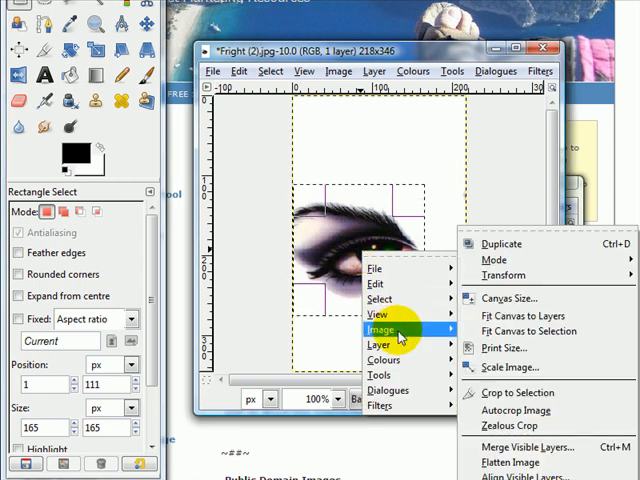
# - Crop the eye image to the 165×165 selection with Crop to Selection
pyautogui.click(509, 392)
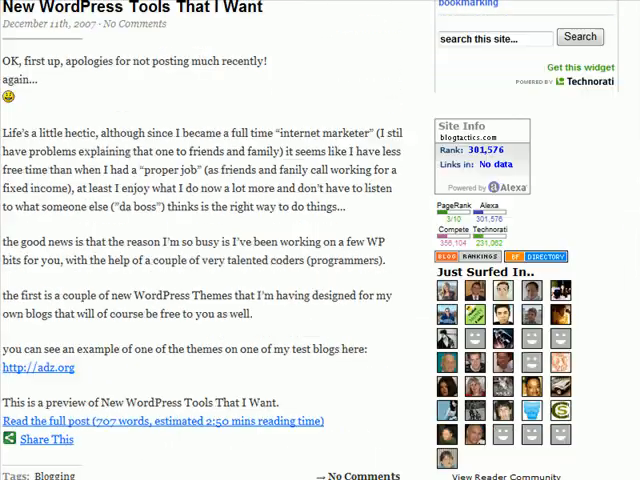
# - Scroll down through the BlogTactics post about new WordPress tools
pyautogui.scroll(-3)
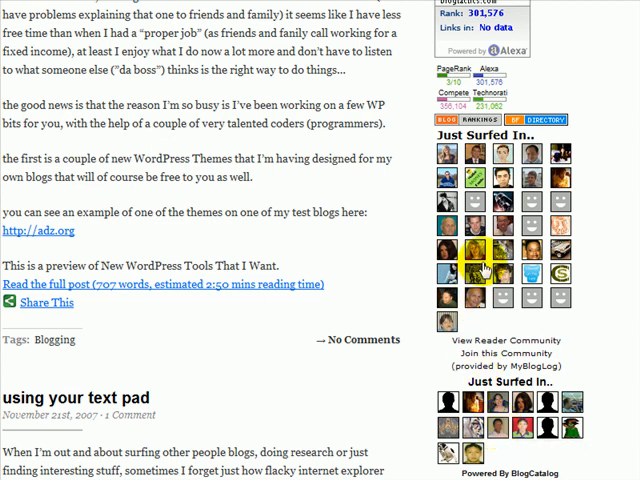
pyautogui.moveTo(448, 155)
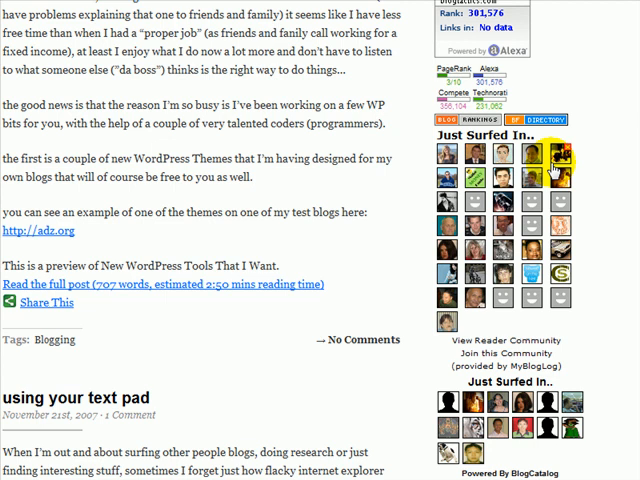
pyautogui.moveTo(407, 68)
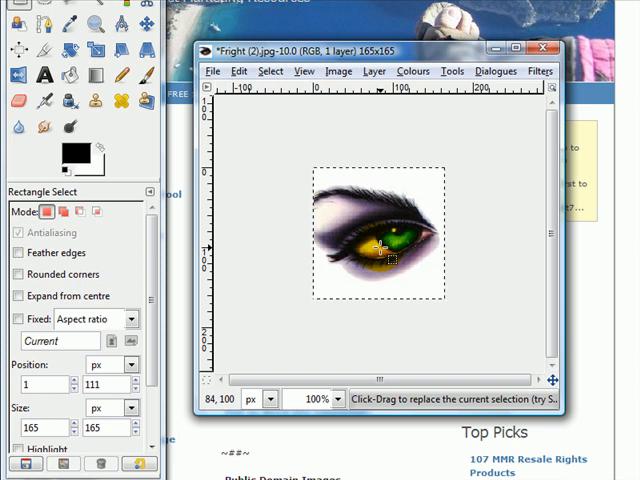
# - Scale the eye image to width 150, height following, via Scale Image
pyautogui.rightClick(380, 255)
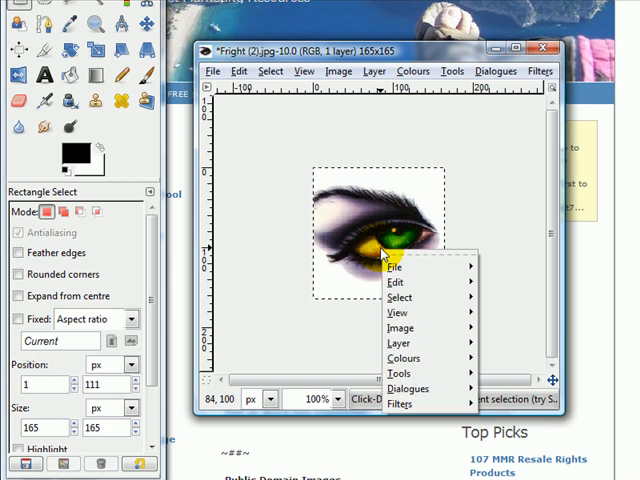
pyautogui.moveTo(399, 328)
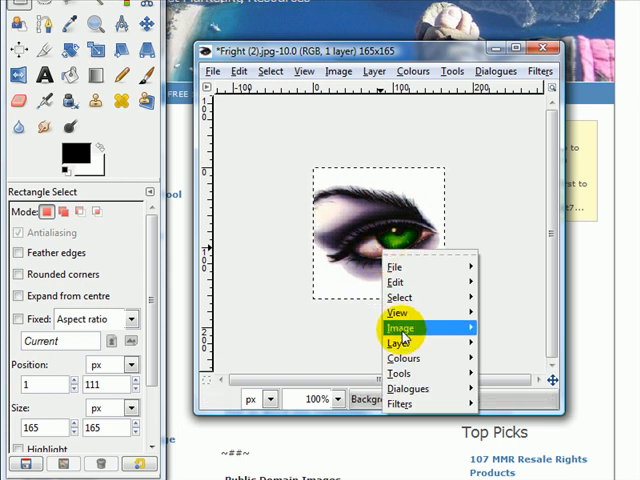
pyautogui.click(401, 327)
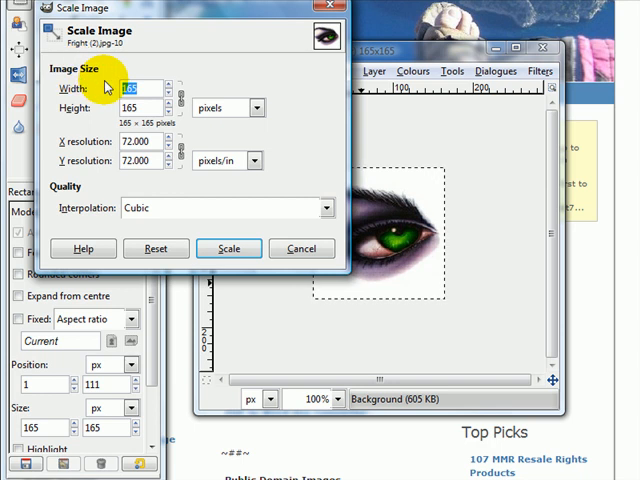
pyautogui.write('150')
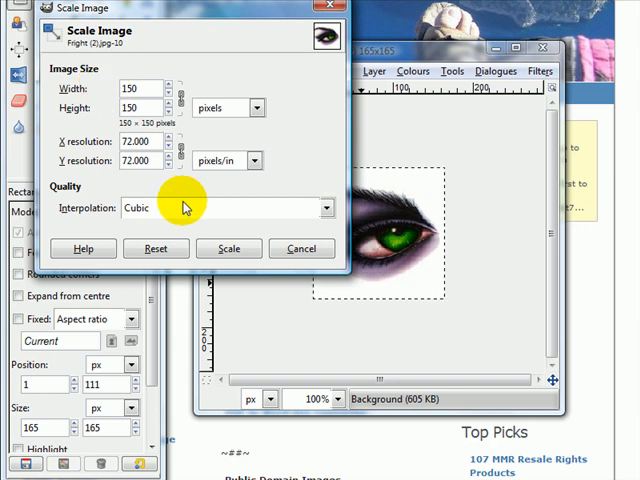
pyautogui.click(228, 248)
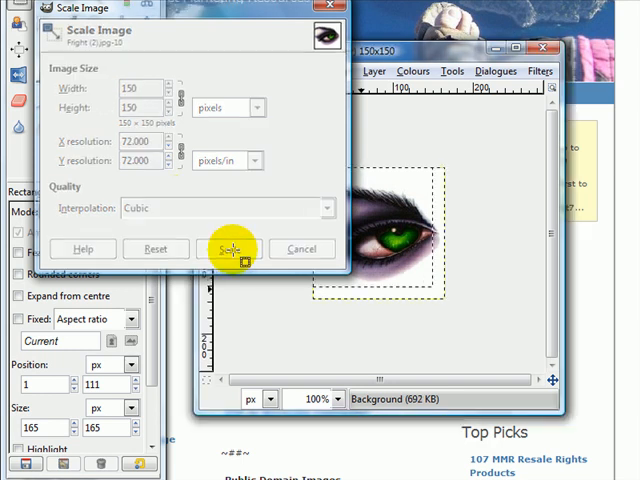
pyautogui.click(228, 249)
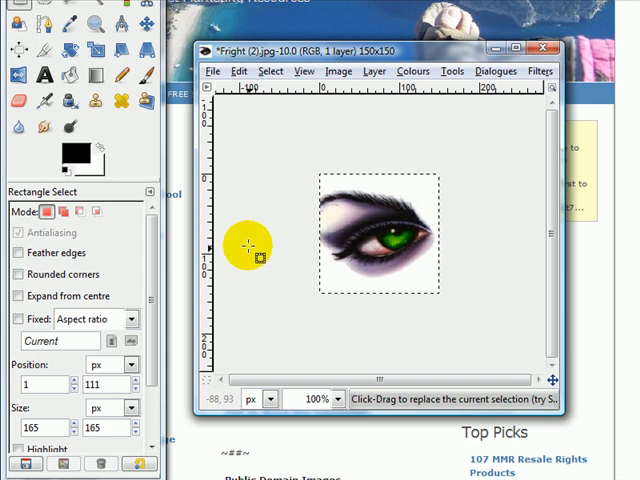
# - Save the image as eye150.ico using the Microsoft Windows icon file type
pyautogui.click(212, 71)
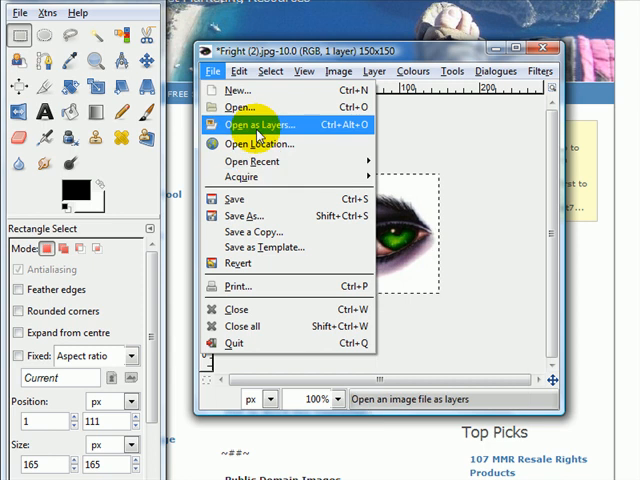
pyautogui.click(245, 215)
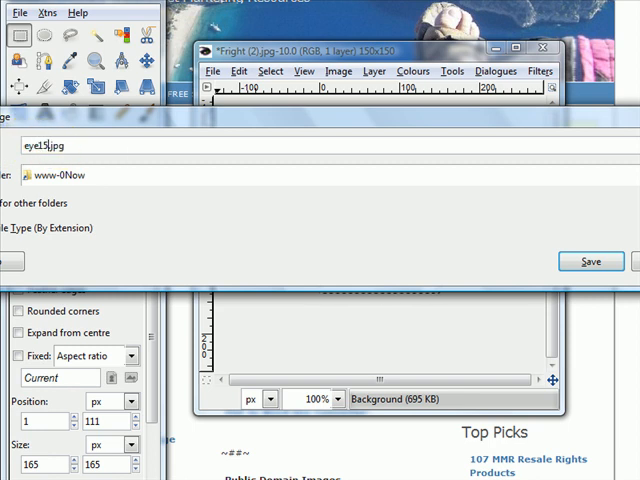
pyautogui.write('0')
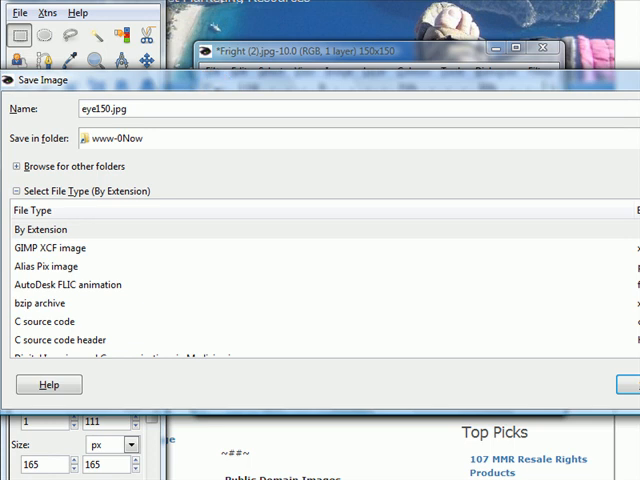
pyautogui.scroll(-3)
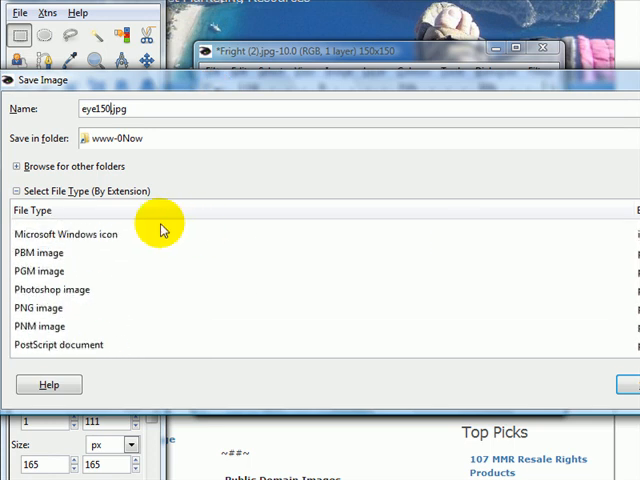
pyautogui.click(66, 234)
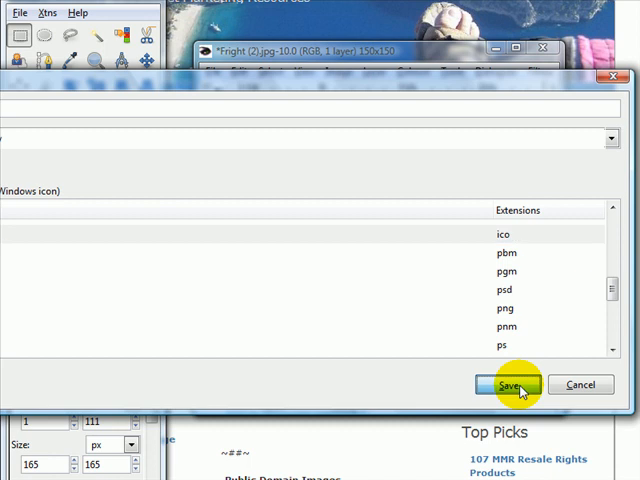
pyautogui.click(509, 384)
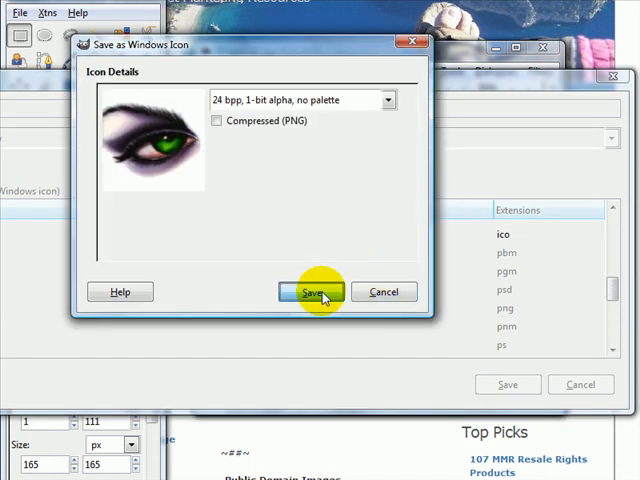
pyautogui.click(308, 291)
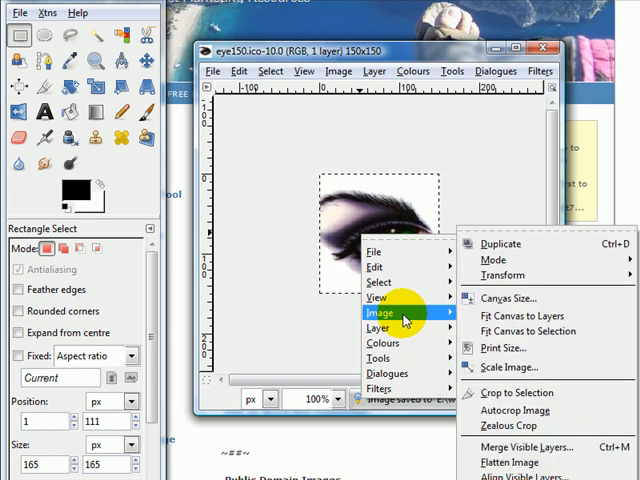
# - Scale eye150.ico to 15×15 pixels and start File > Save As
pyautogui.click(510, 367)
pyautogui.write('15')
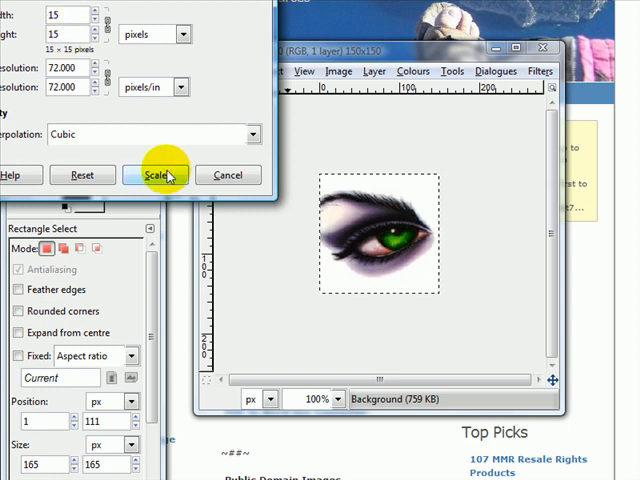
pyautogui.click(158, 175)
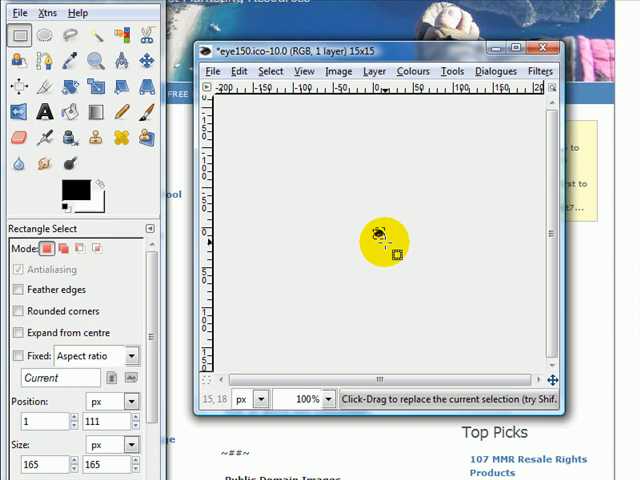
pyautogui.click(213, 71)
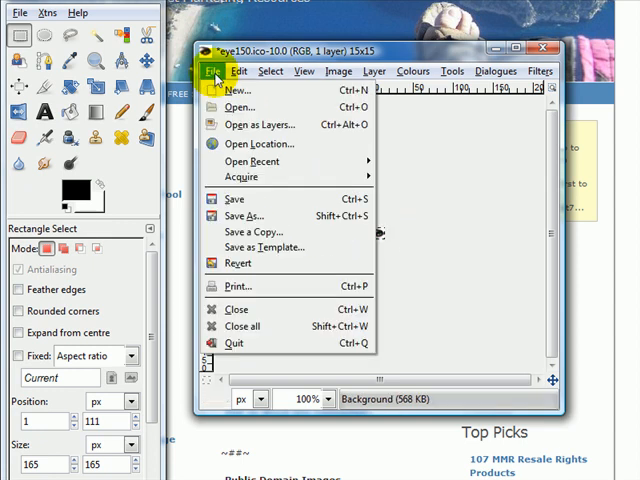
pyautogui.click(242, 215)
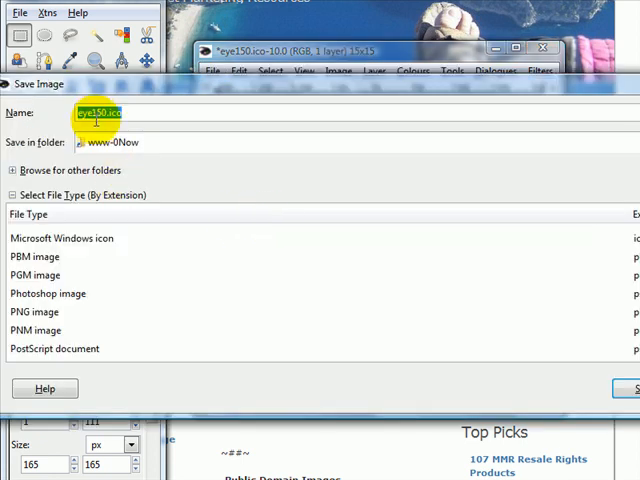